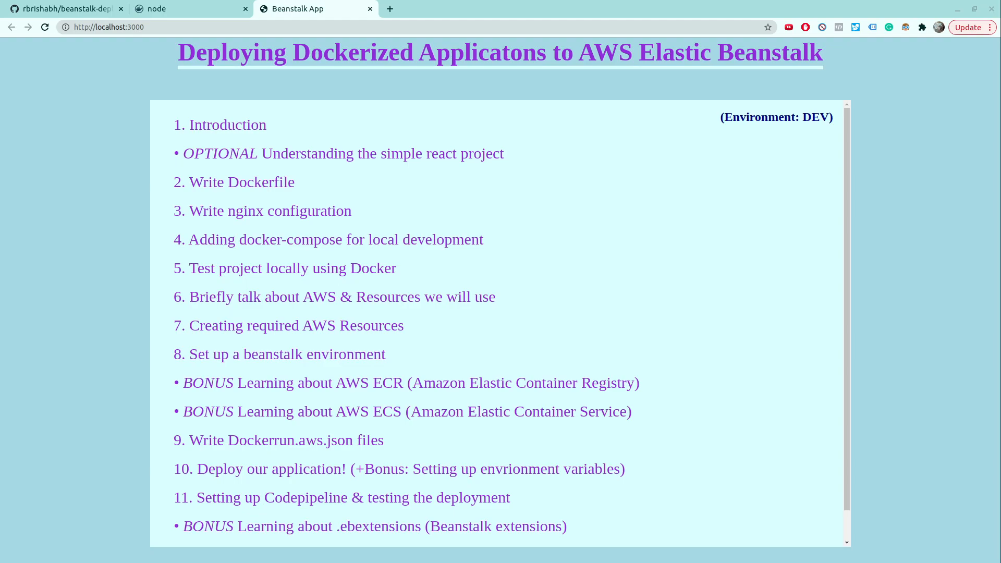
mouse_move(885, 218)
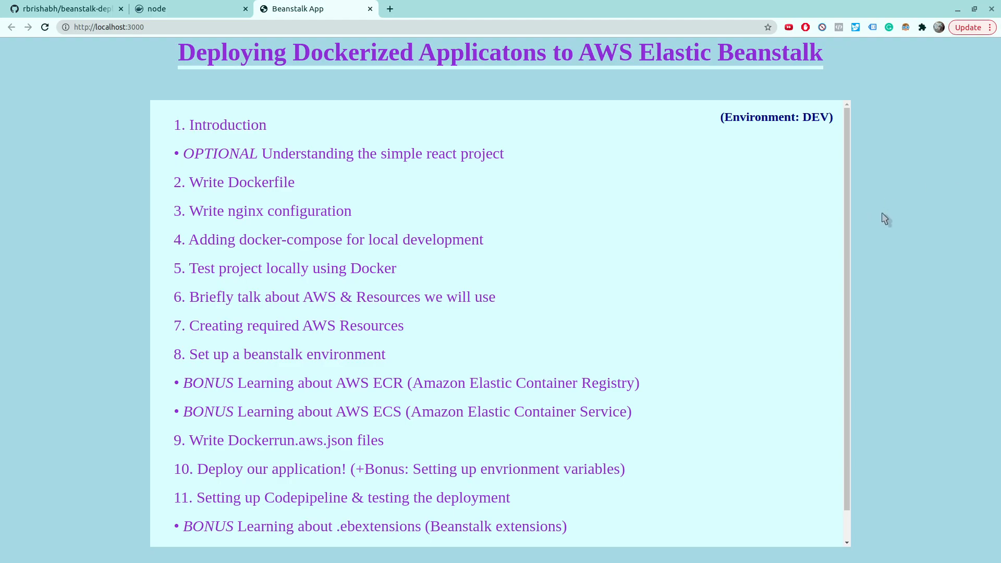
mouse_move(953, 4)
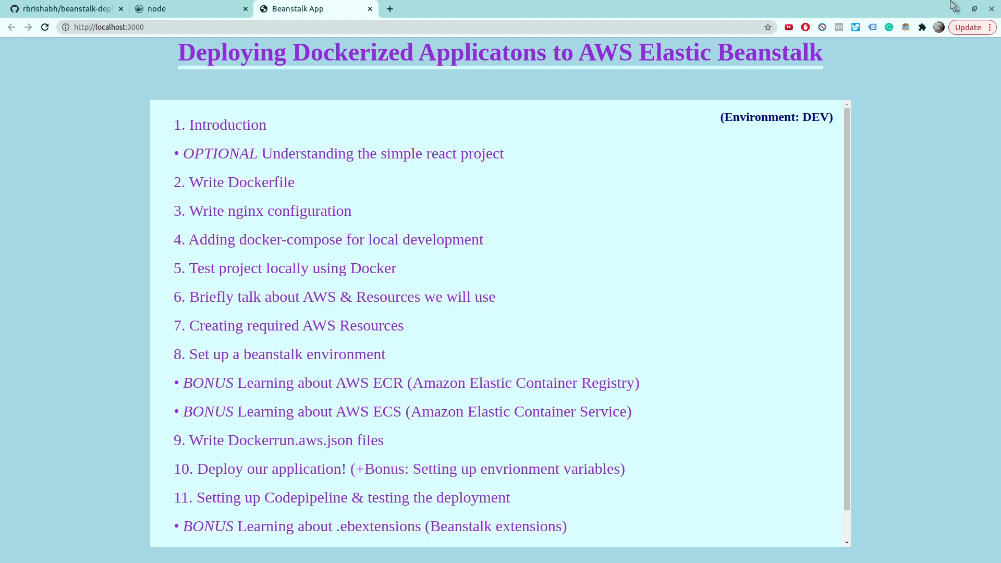
mouse_move(952, 99)
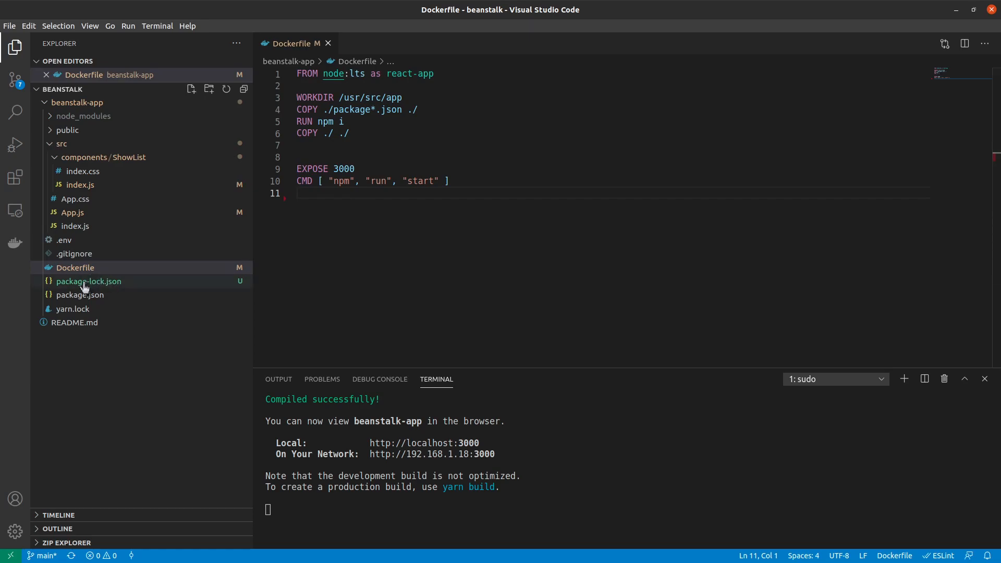
Review the Dockerfile's first line, highlighting the react-app stage name and node base image
click(63, 89)
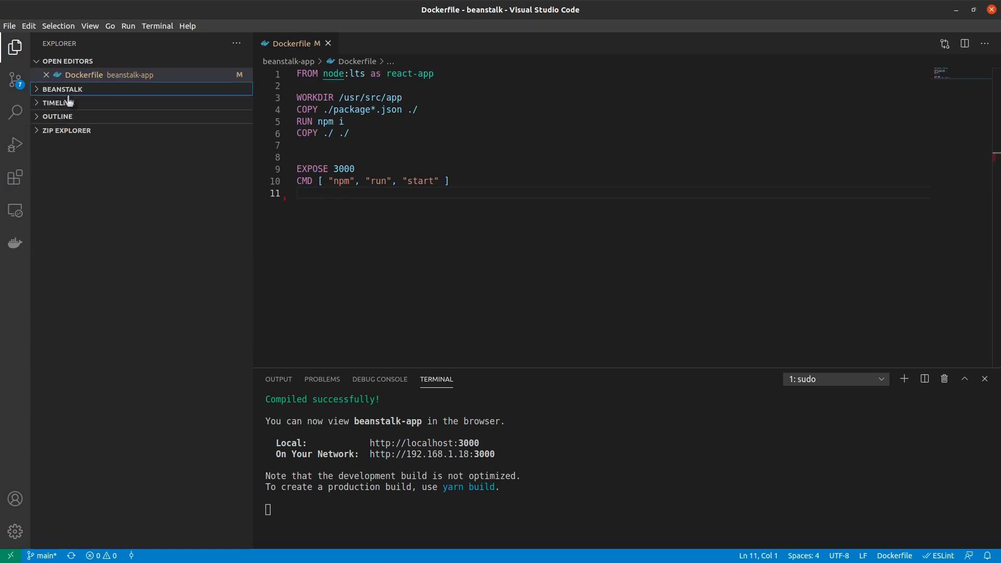
click(63, 89)
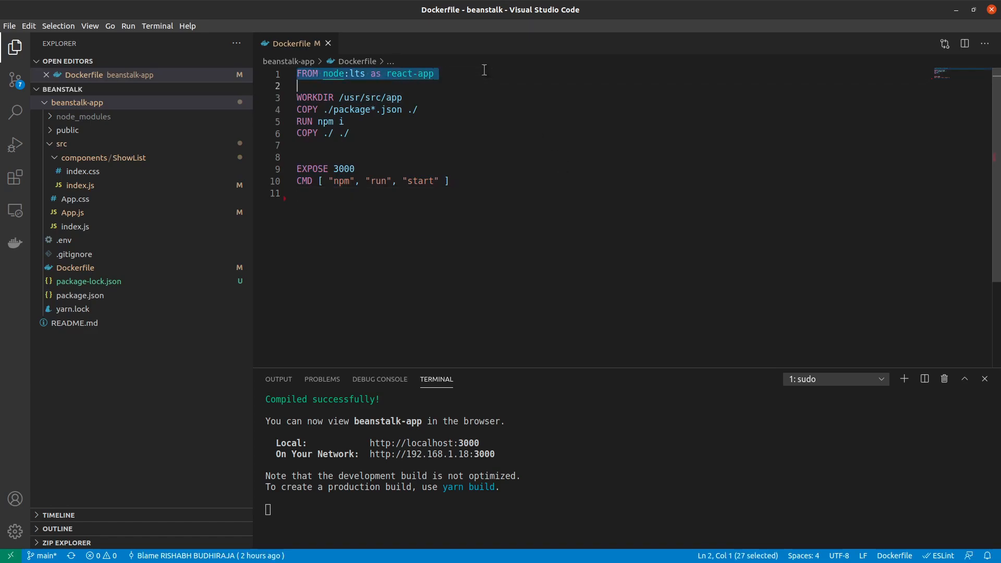
click(386, 73)
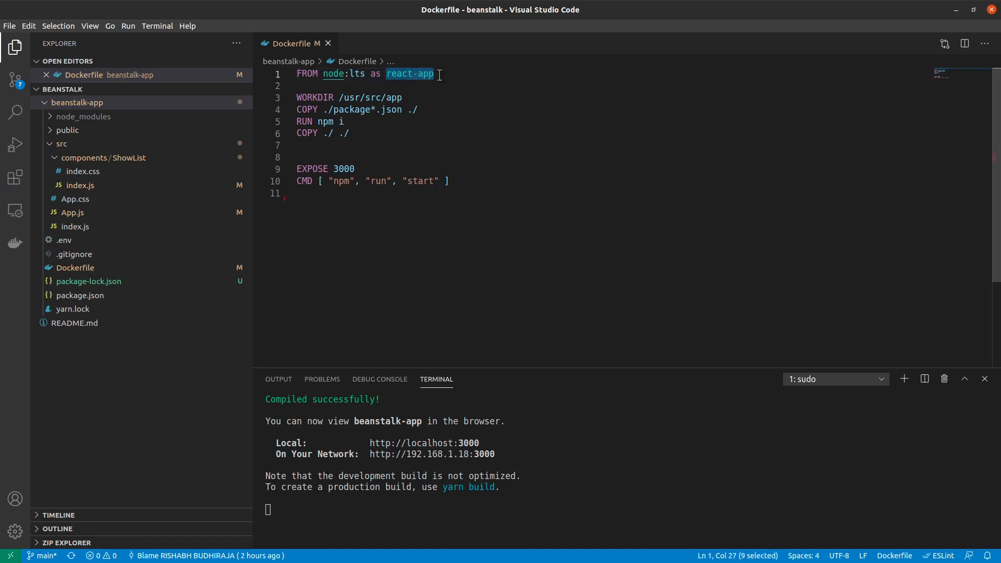
mouse_move(418, 78)
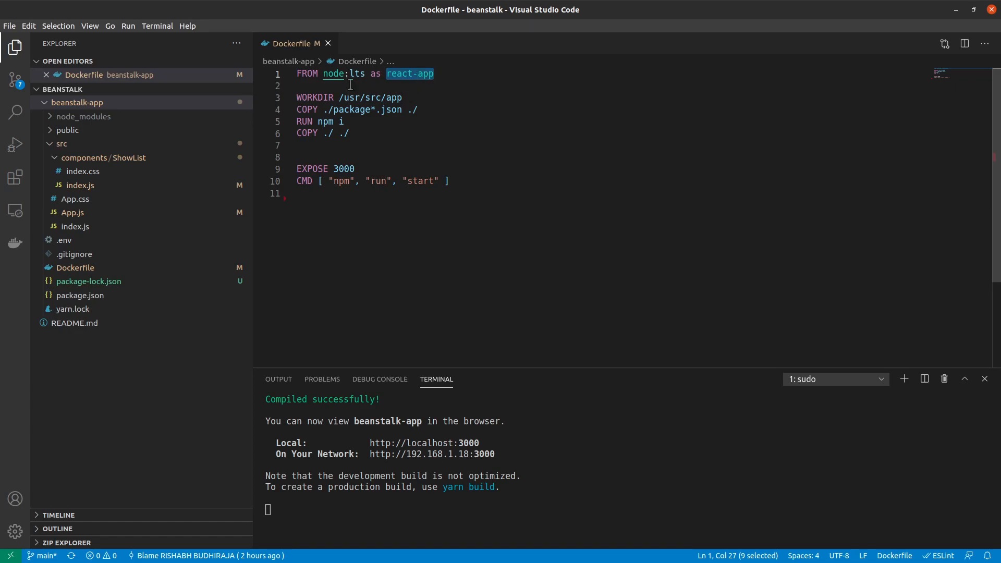
double_click(334, 73)
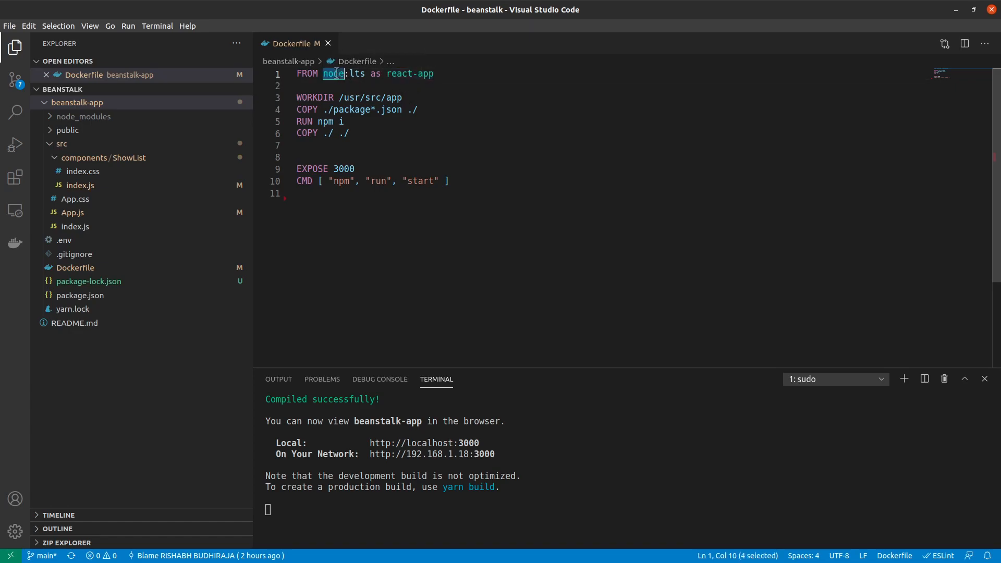
click(354, 73)
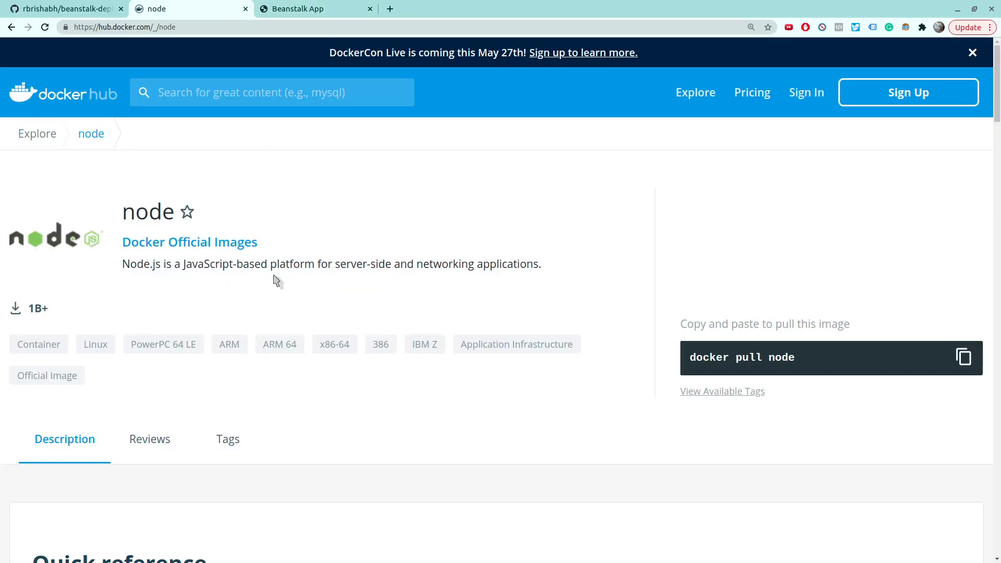
mouse_move(238, 204)
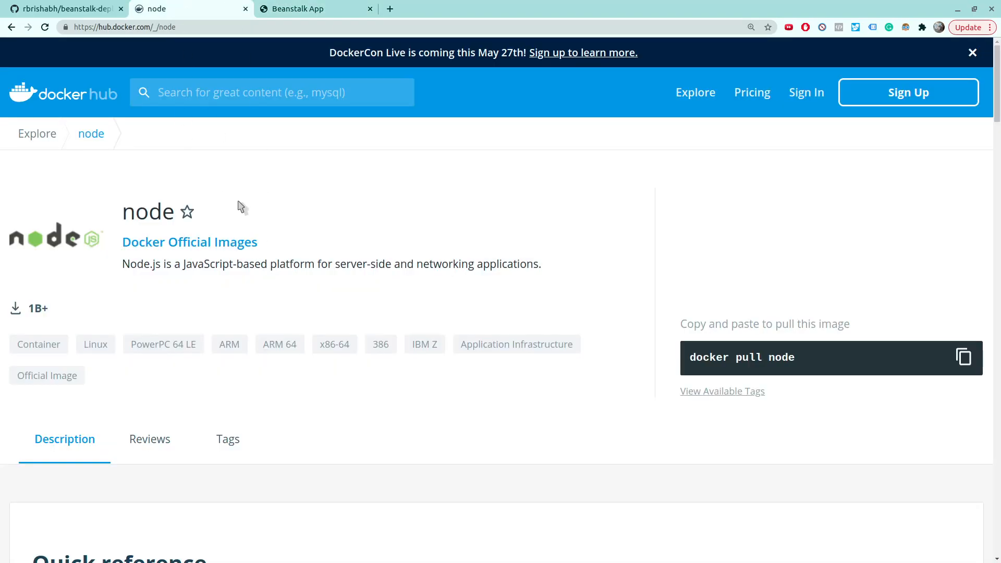
Scroll the Docker Hub node page down to the supported tags list with the lts variants
scroll(down, 3)
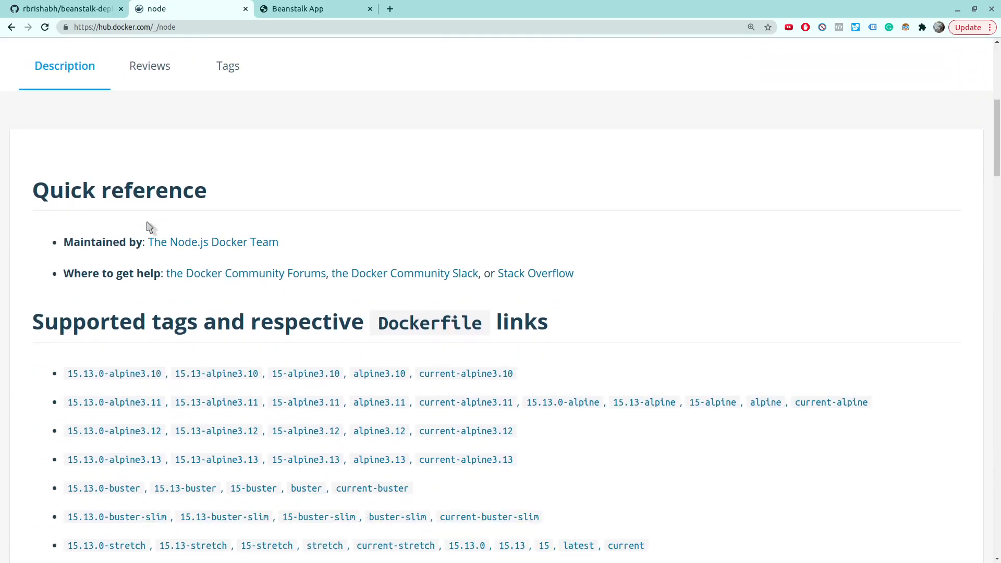
scroll(down, 3)
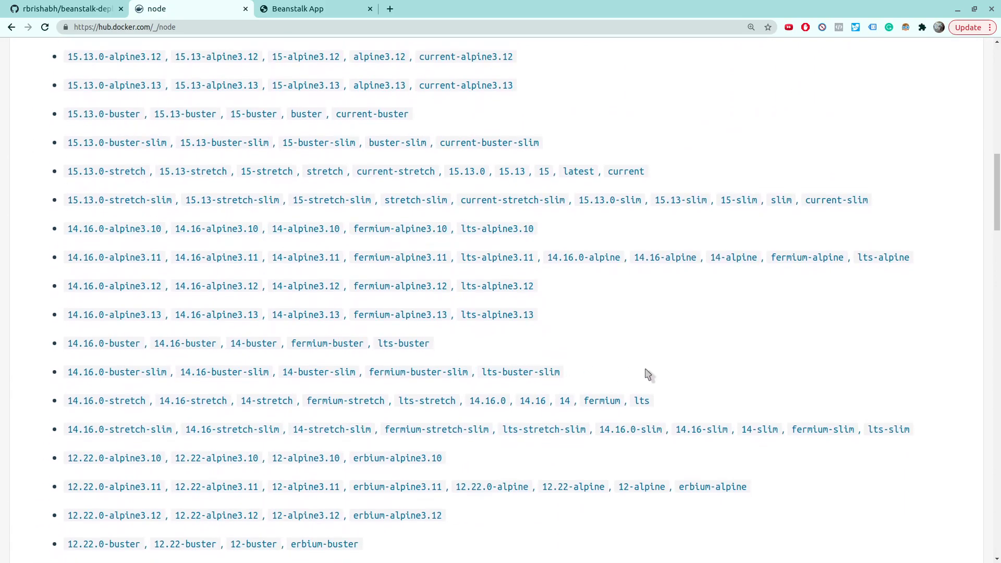
mouse_move(681, 390)
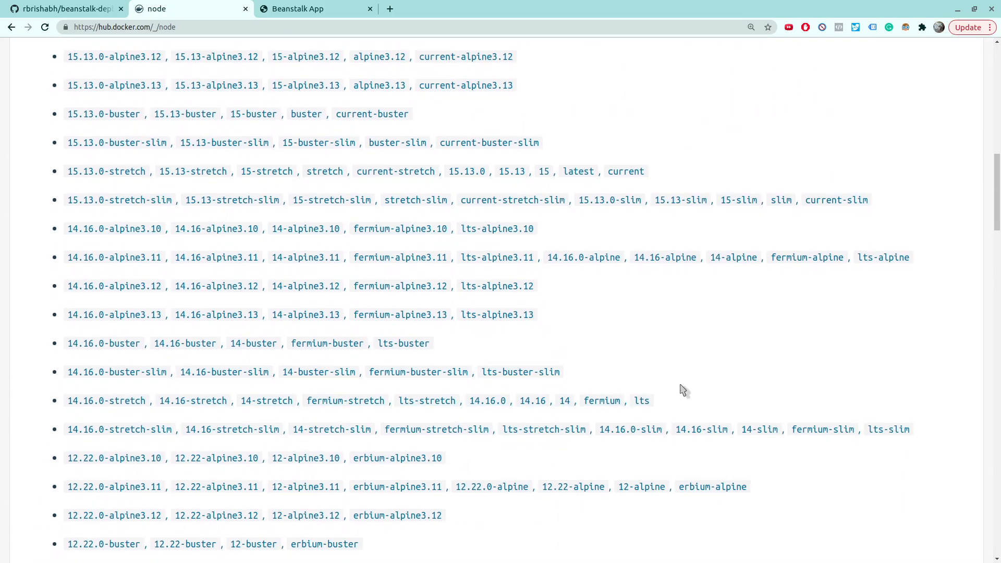
Back in the editor, review the node:lts base image tag and the WORKDIR path
key(alt+tab)
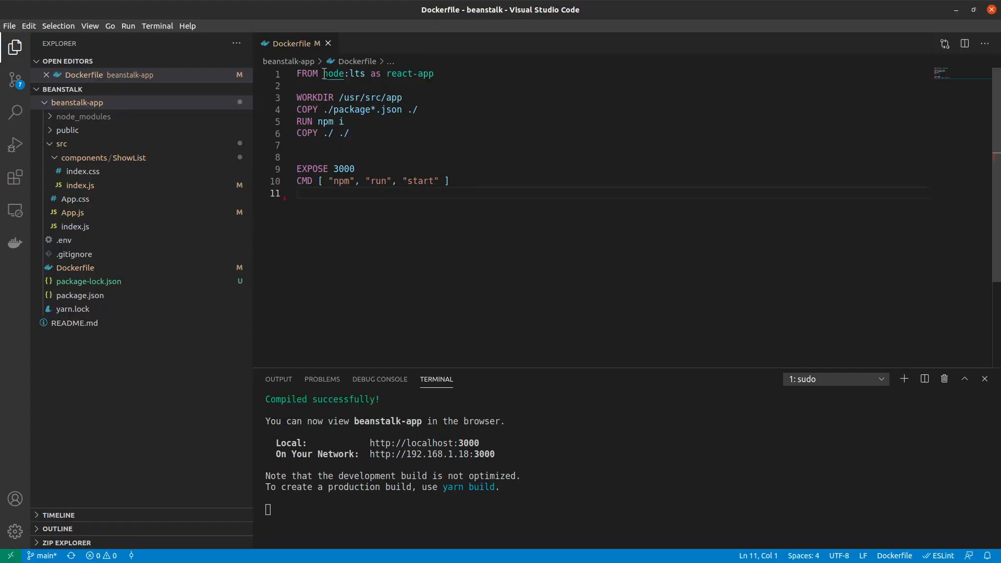
click(354, 73)
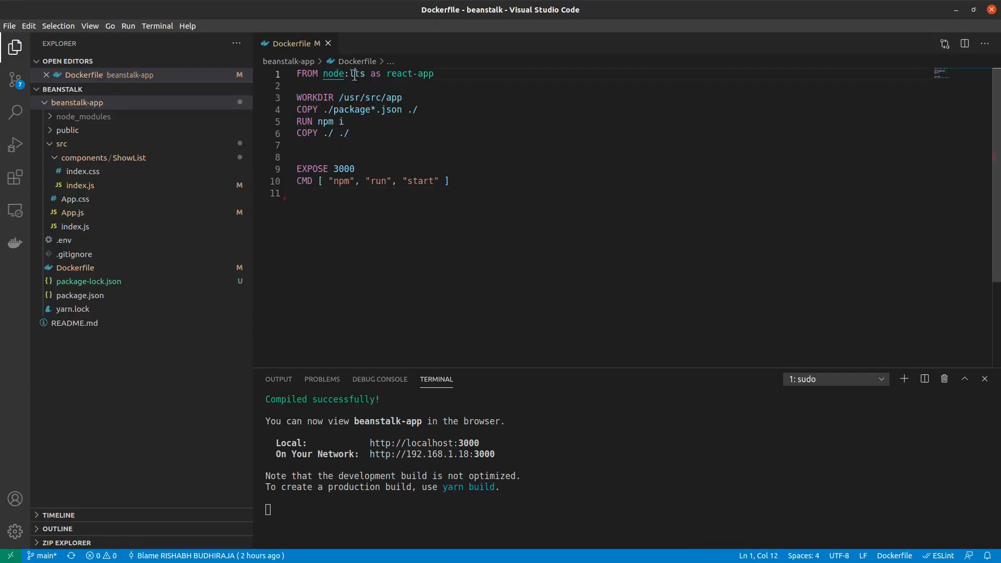
double_click(358, 73)
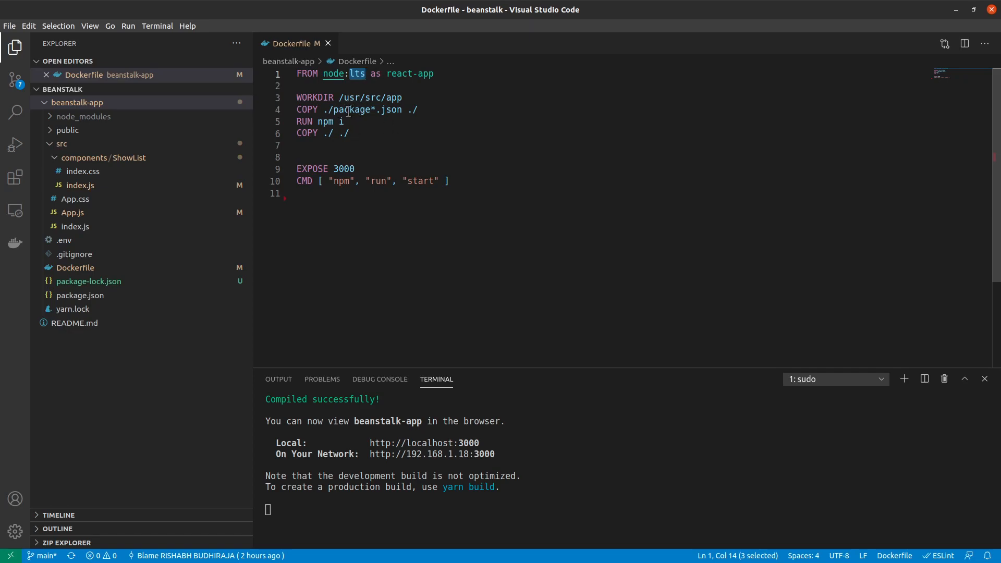
double_click(314, 98)
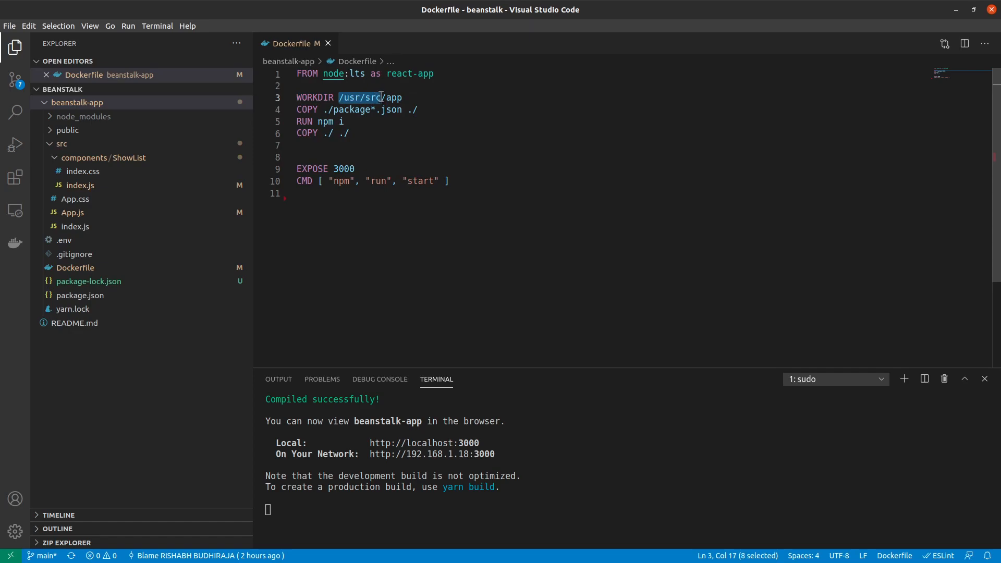
mouse_move(397, 133)
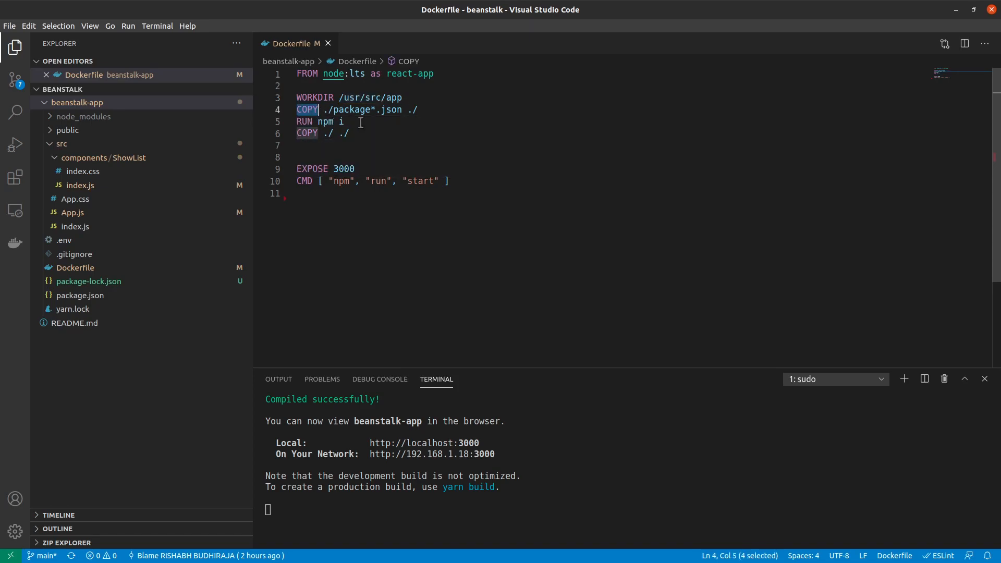
mouse_move(368, 133)
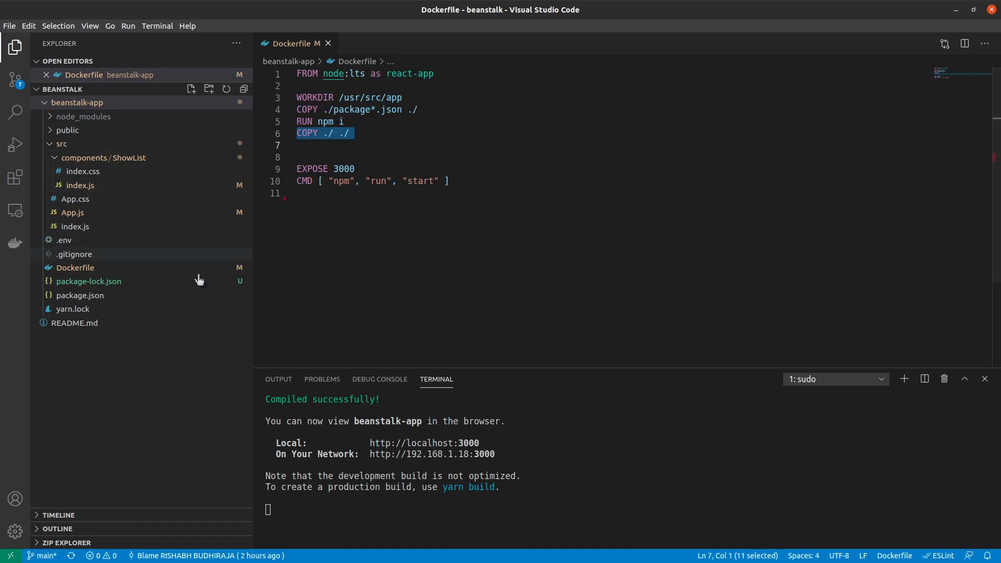
Go over the COPY package*.json, RUN npm i and COPY ./ ./ lines one by one
click(344, 169)
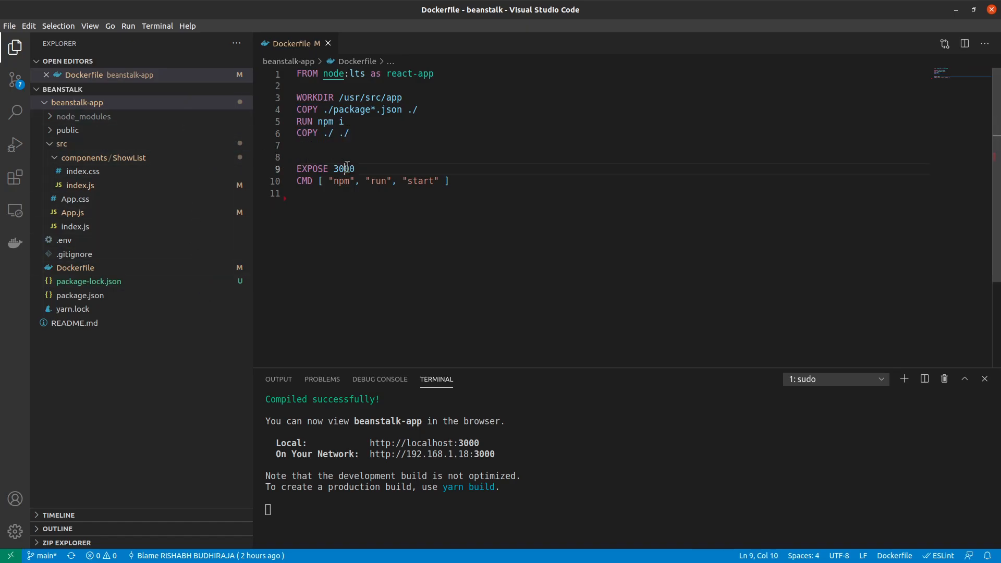
double_click(344, 169)
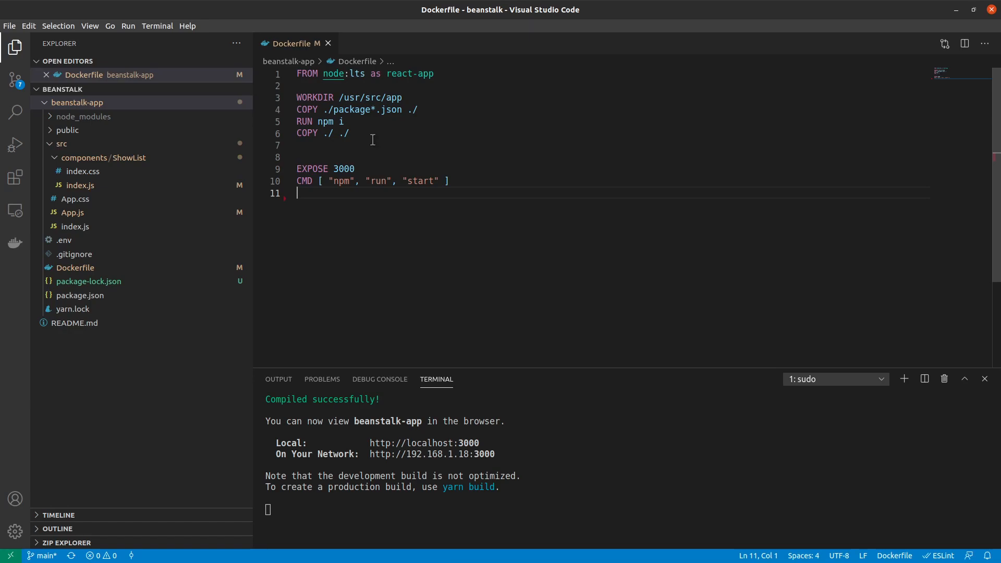
click(350, 134)
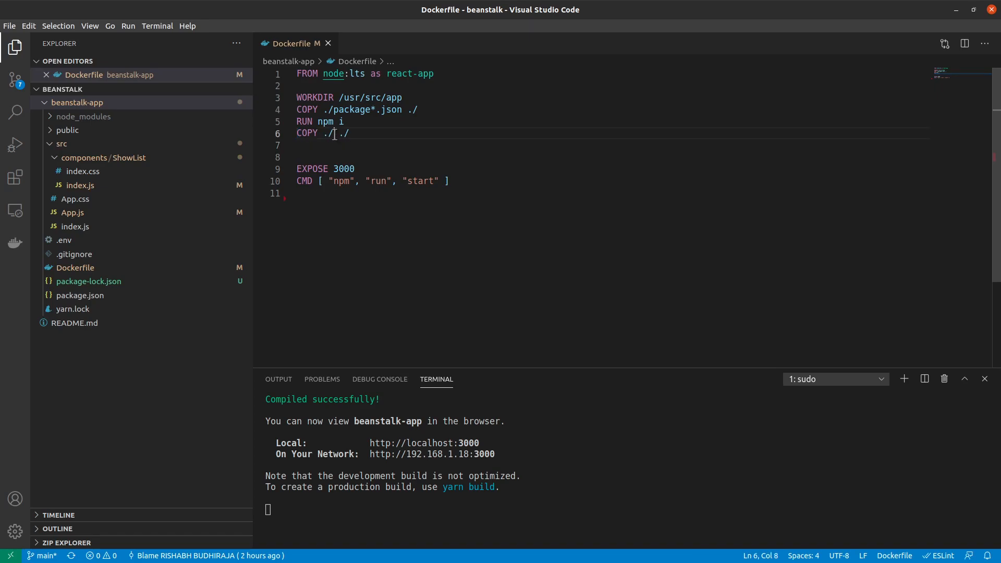
click(313, 110)
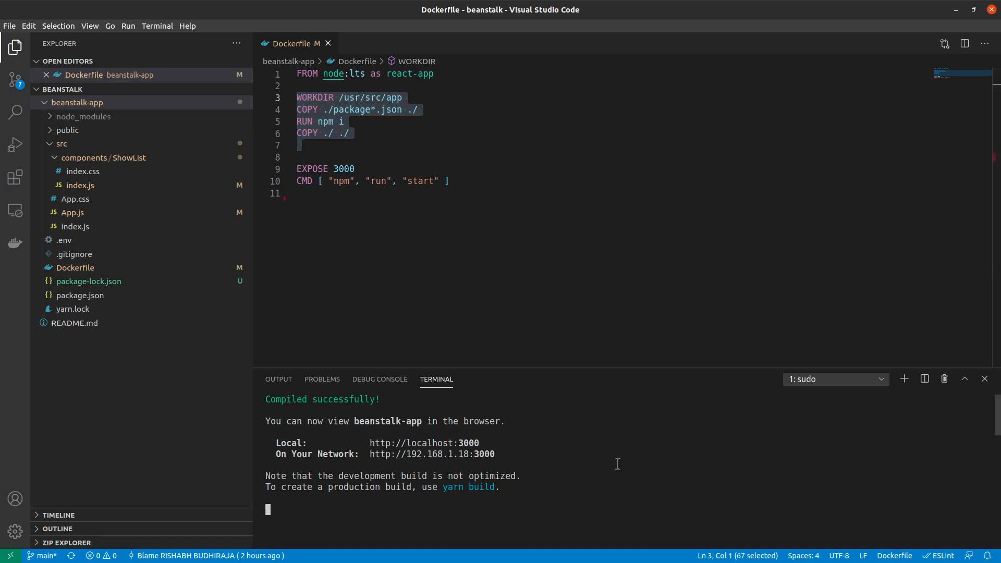
Clear the terminal and run docker build . to produce image 73acd6b16a86, selecting its id
text(clea)
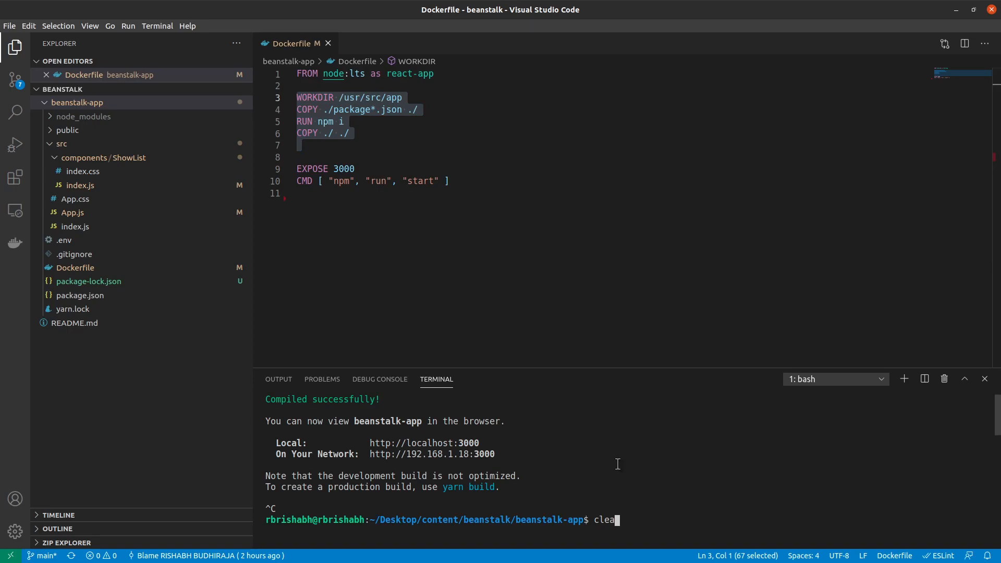
key(Enter)
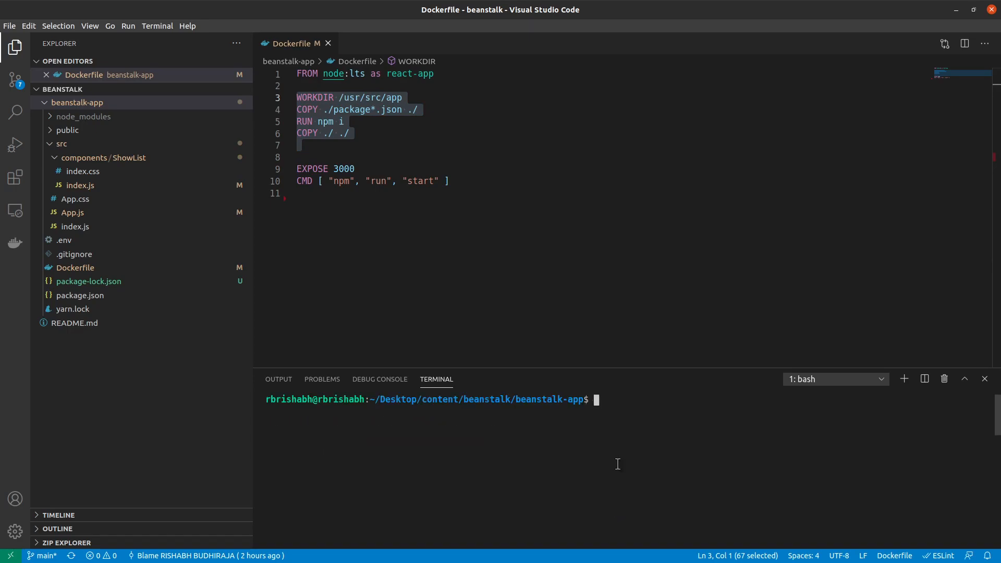
text(docker build .)
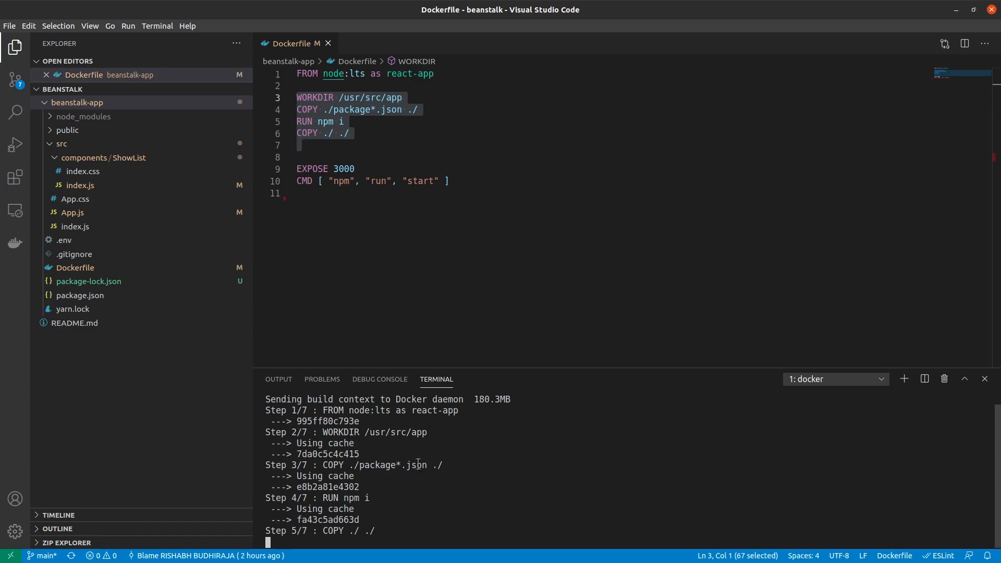
double_click(342, 444)
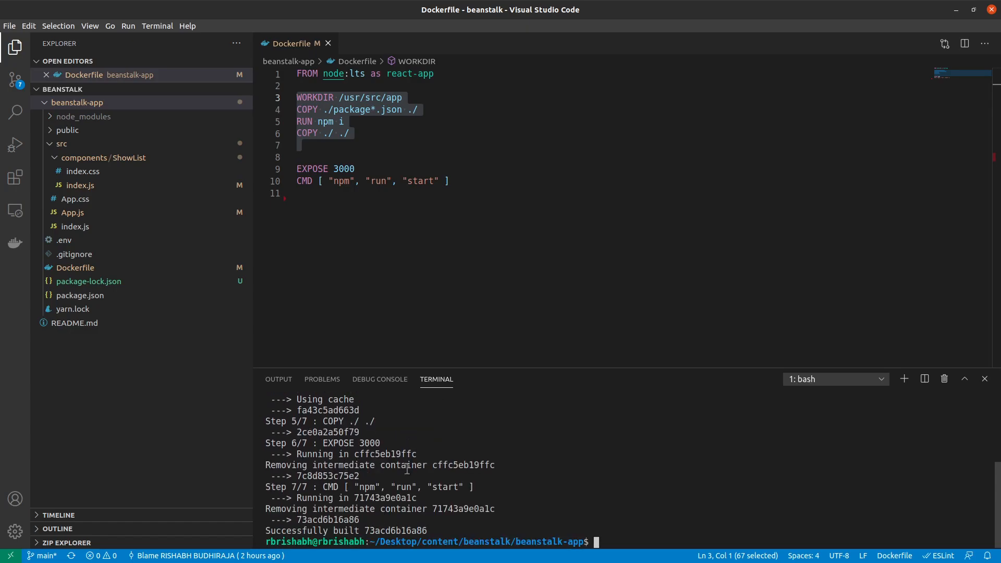
double_click(395, 530)
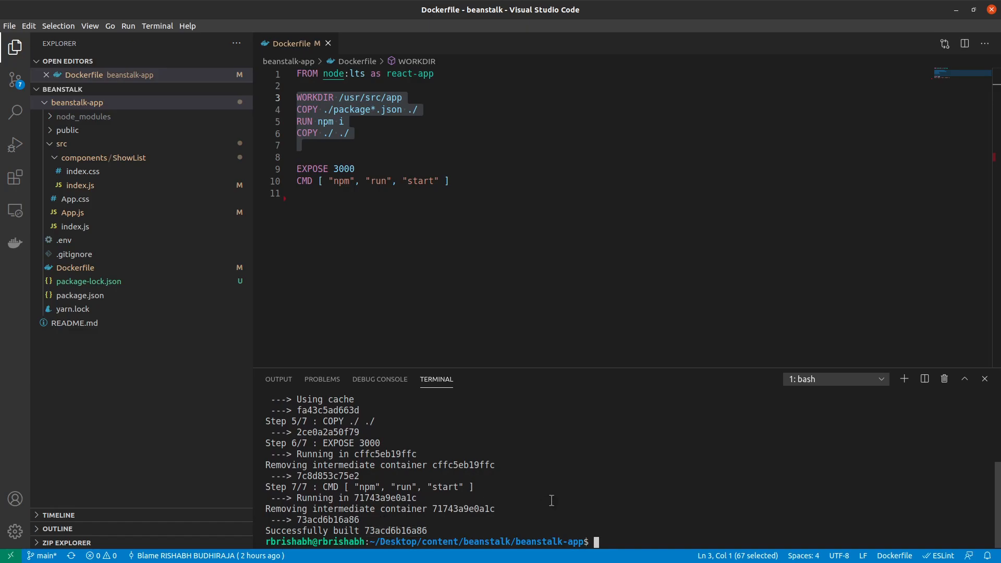
Run docker run -p 3000:3000 73acd6b16a86 so the container's dev server starts on localhost:3000
text(docker run -p)
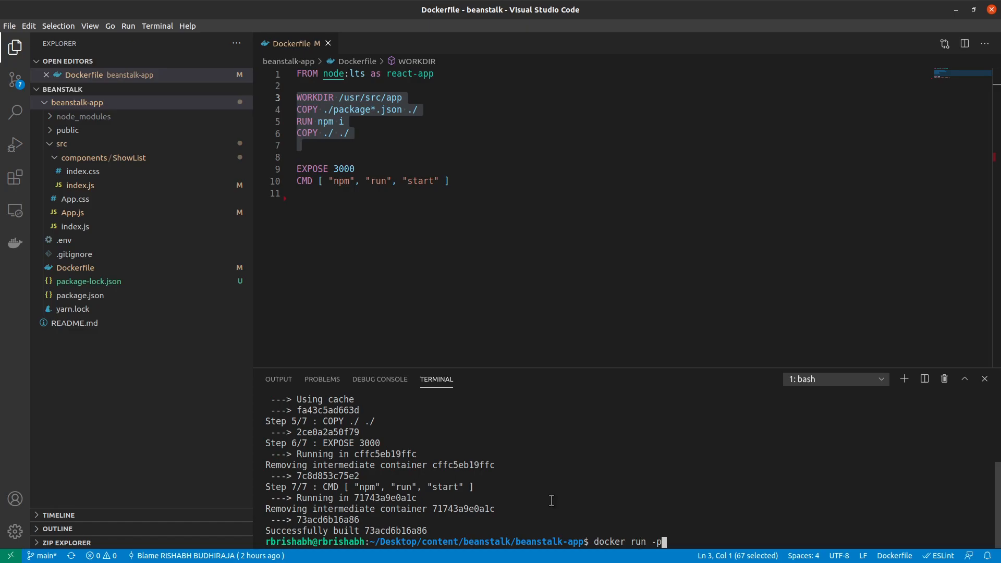
text(3000:)
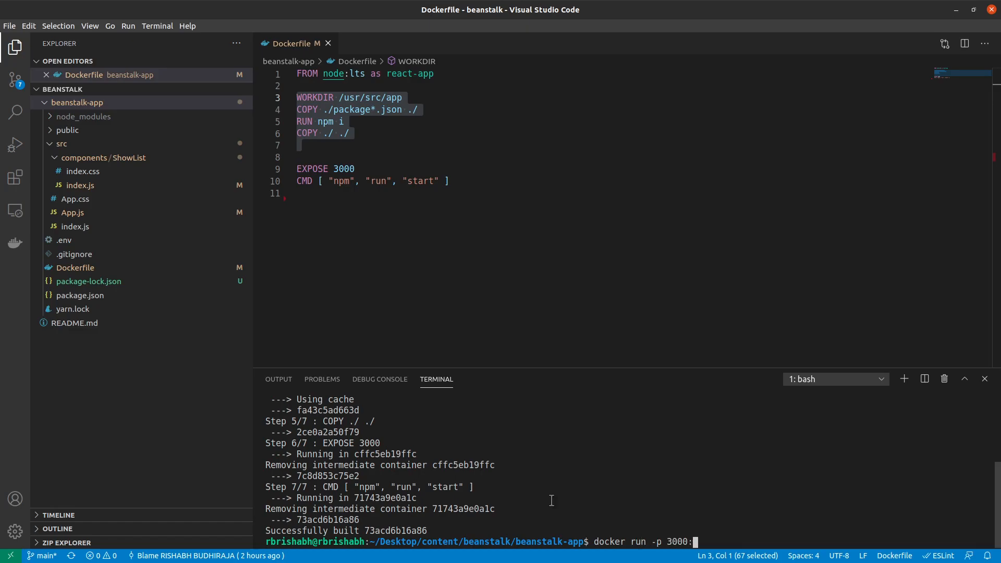
text(300)
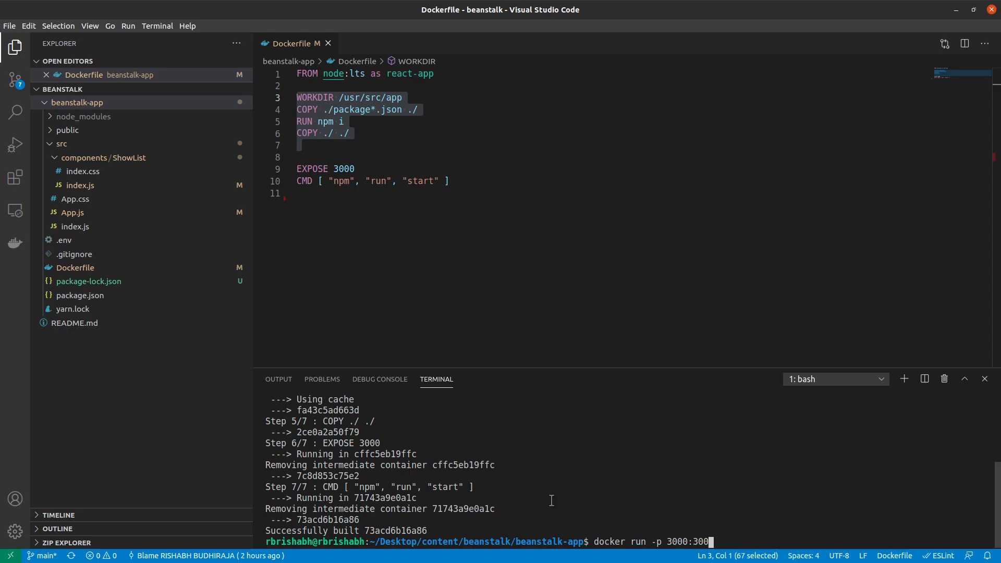
text(0)
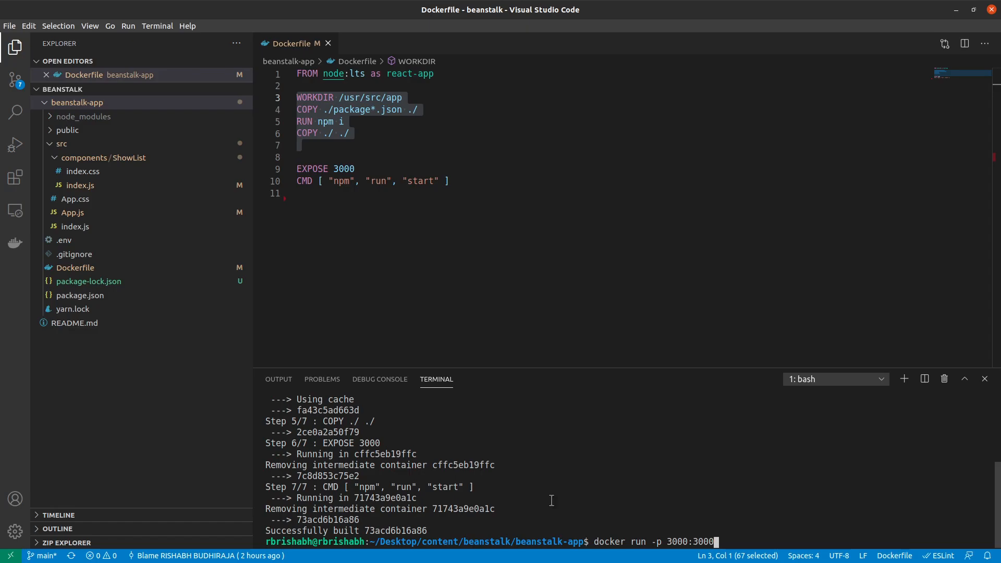
text(73acd6b16a86)
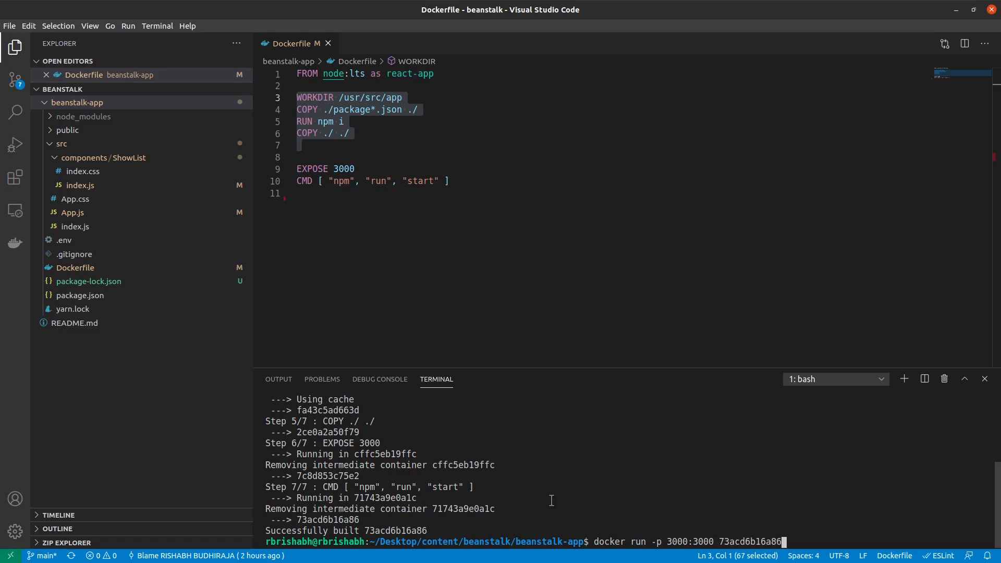
key(Enter)
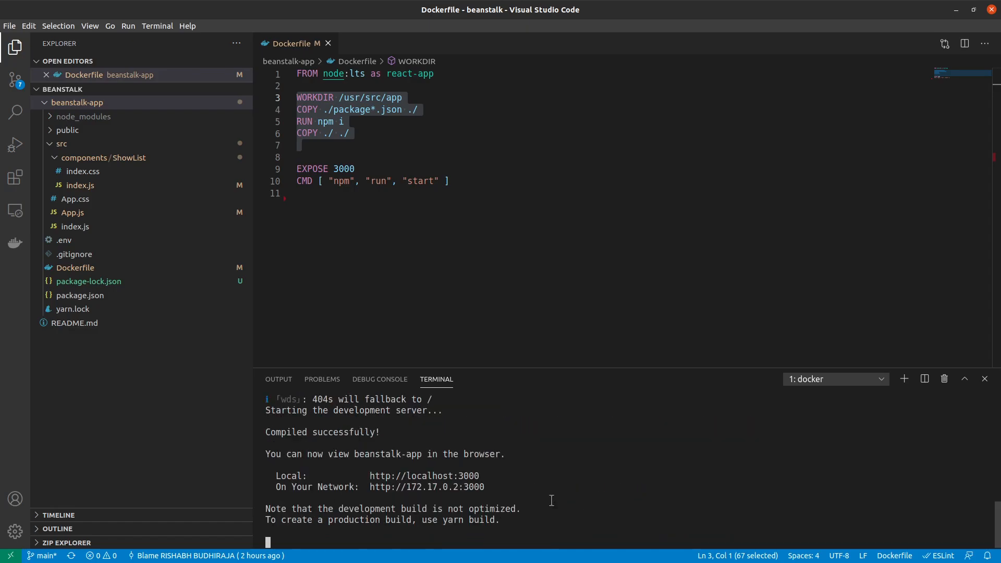
text(73acd6b16a86)
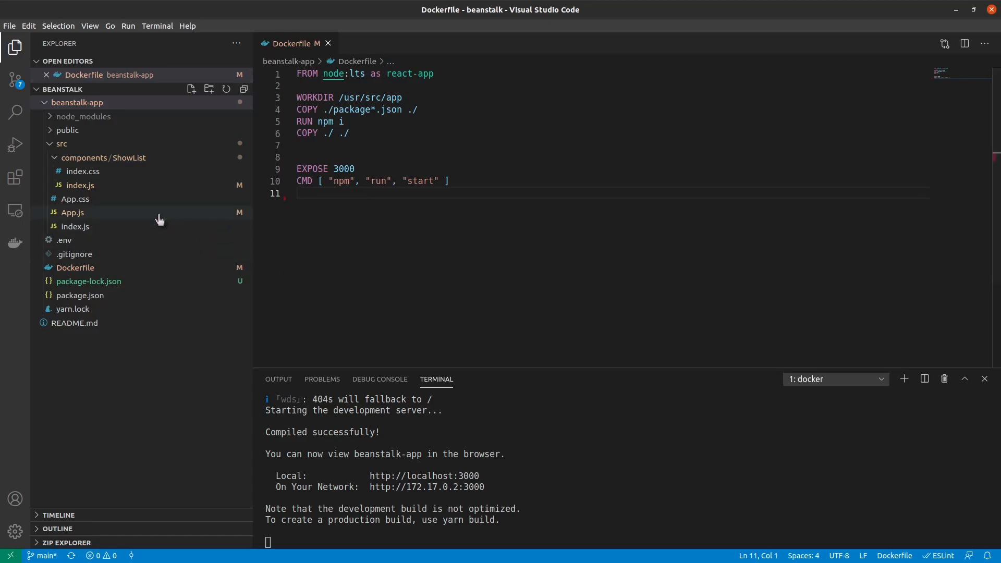
In App.js, append !! to the Elastic Beanstalk heading text on line 6
click(73, 213)
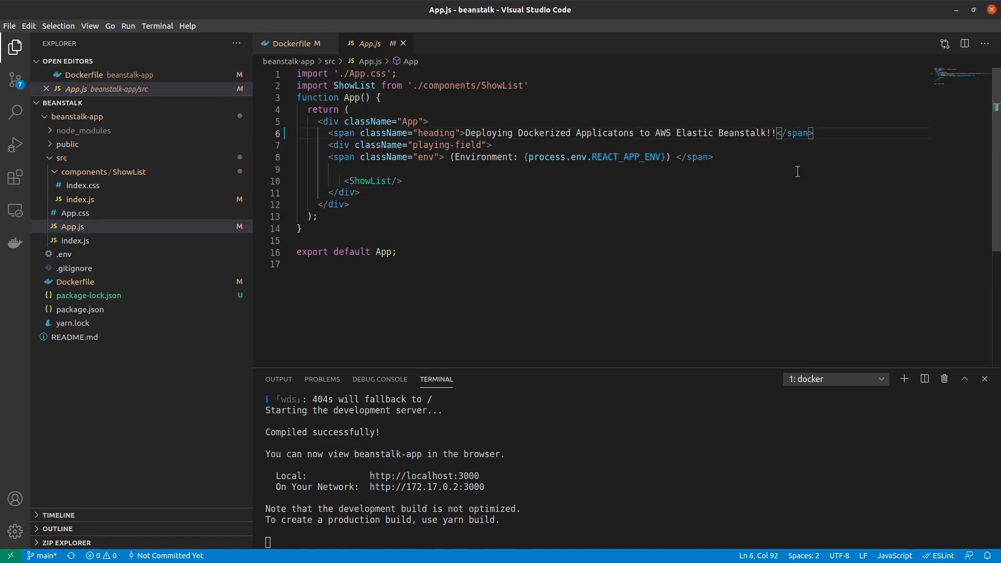
text(!!)
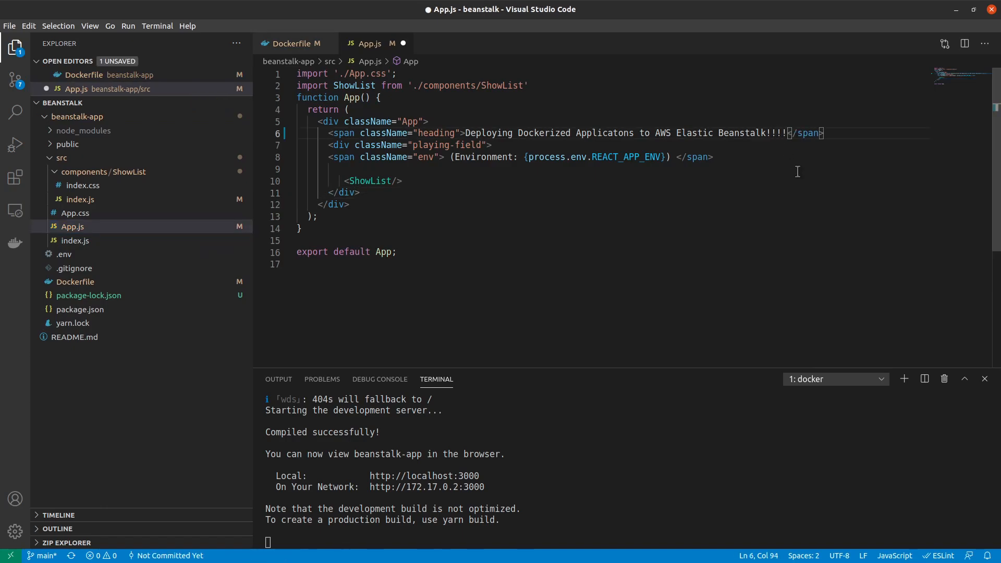